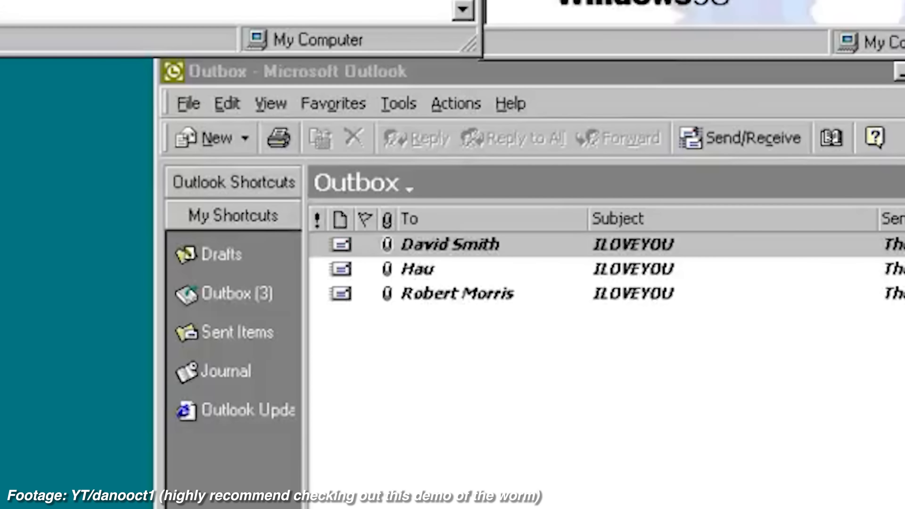
{"action": "mouse_move", "coordinate": [554, 281]}
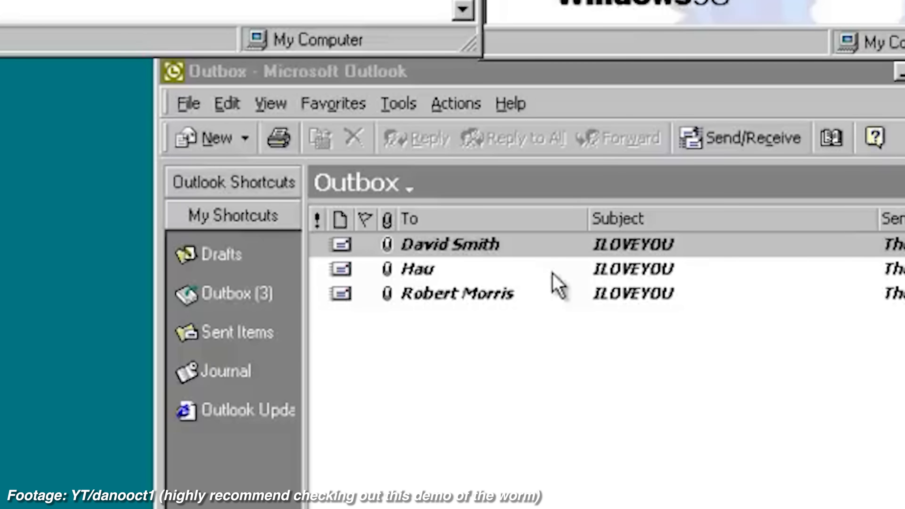
{"action": "mouse_move", "coordinate": [541, 284]}
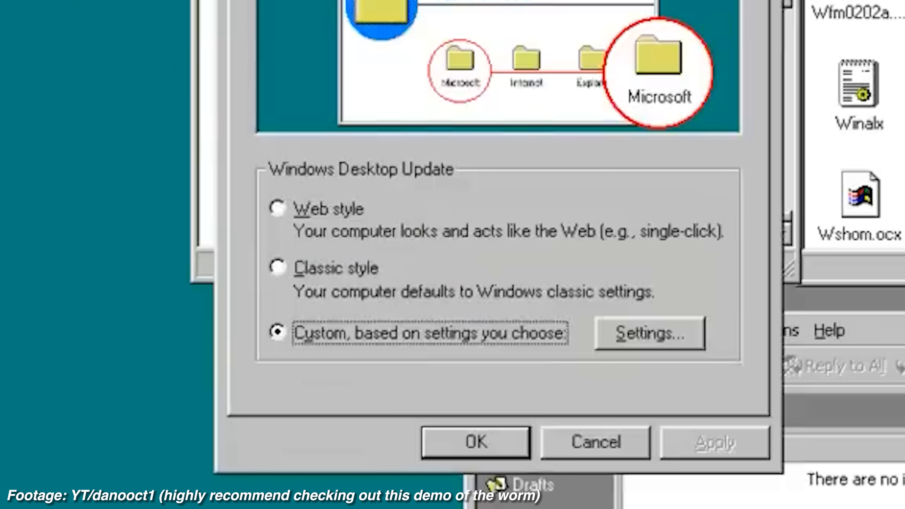
Uncheck 'Hide file extensions for known file types' in Folder Options and apply, revealing LOVE-LETTER-FOR-YOU.TXT.vbs.
{"action": "left_click", "coordinate": [649, 335]}
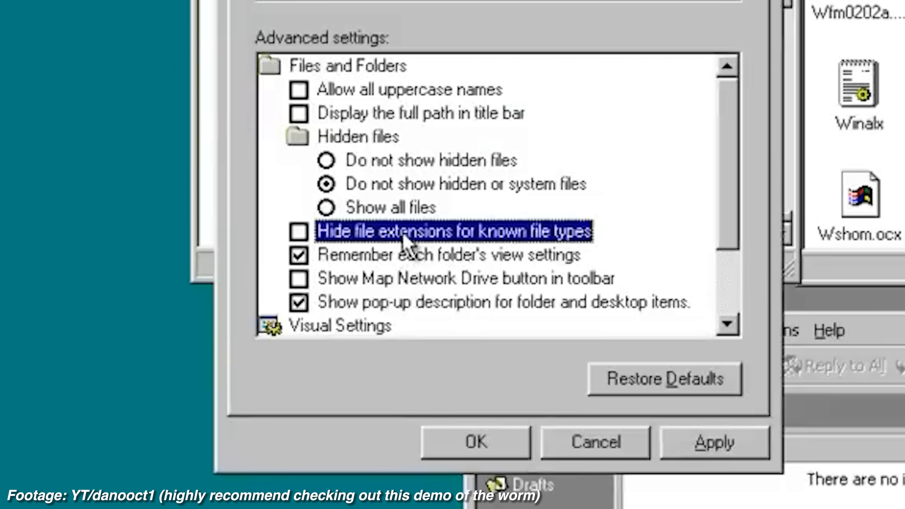
{"action": "mouse_move", "coordinate": [474, 448]}
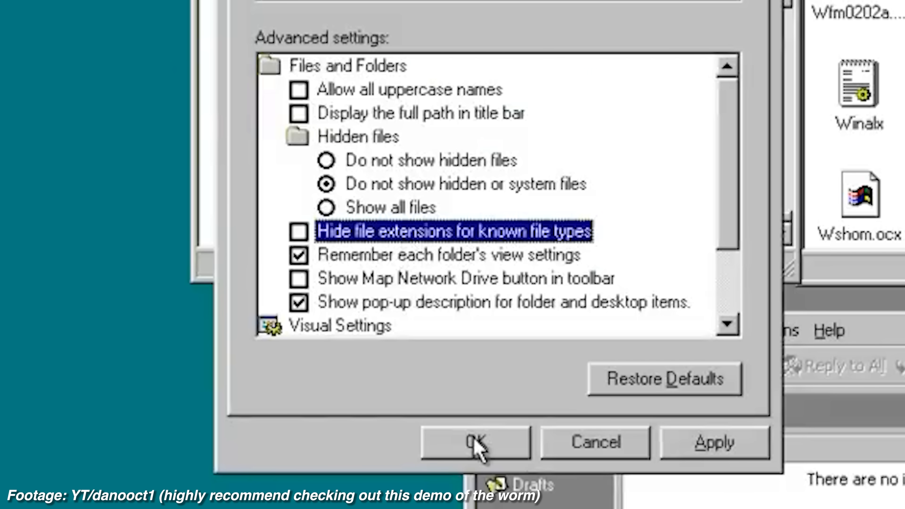
{"action": "left_click", "coordinate": [474, 444]}
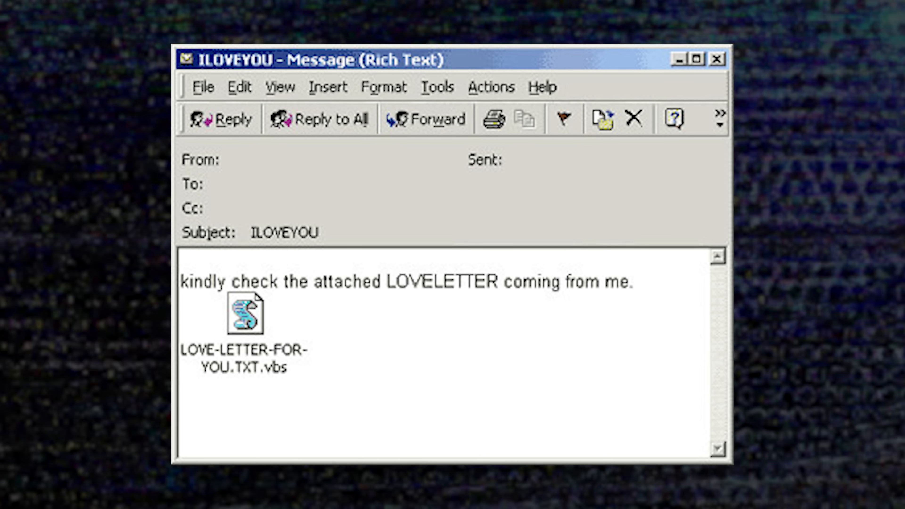